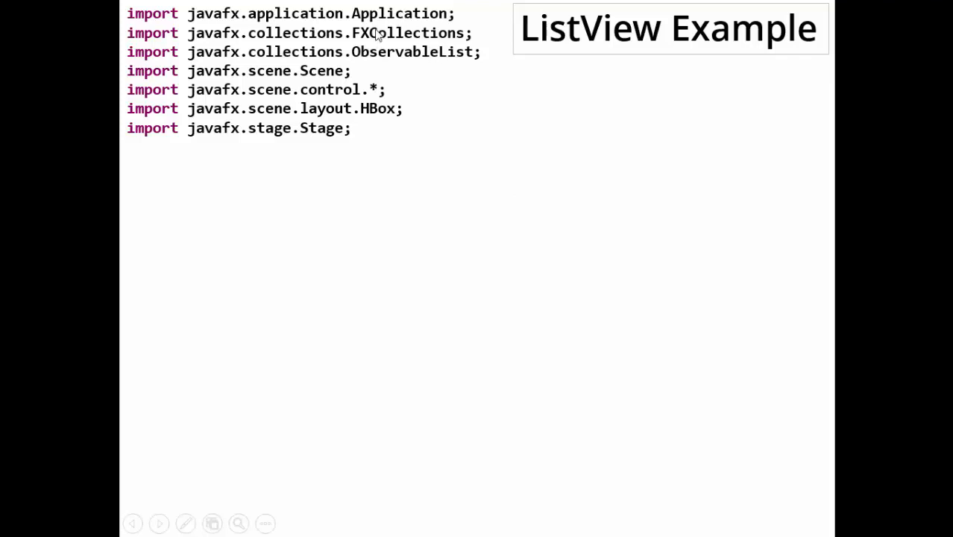
mouse_move(378, 49)
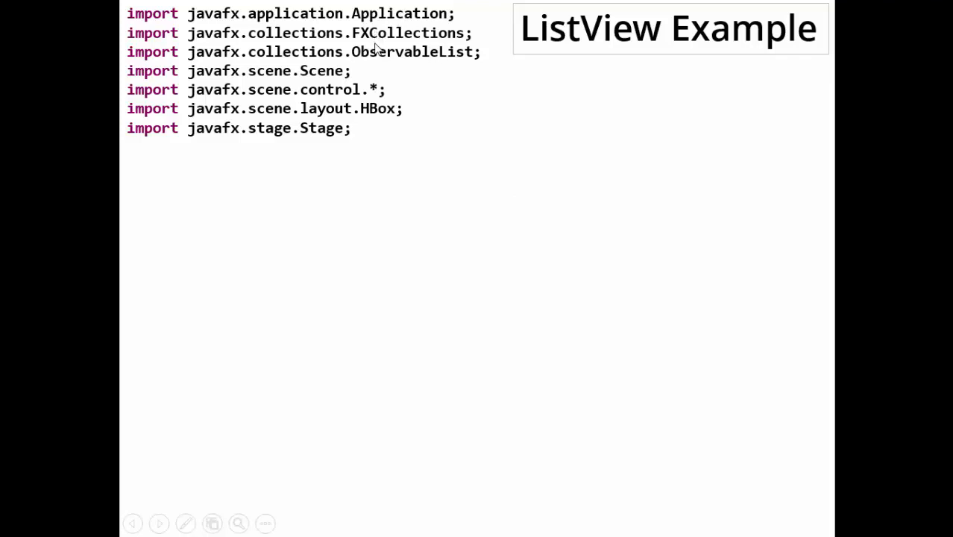
mouse_move(380, 54)
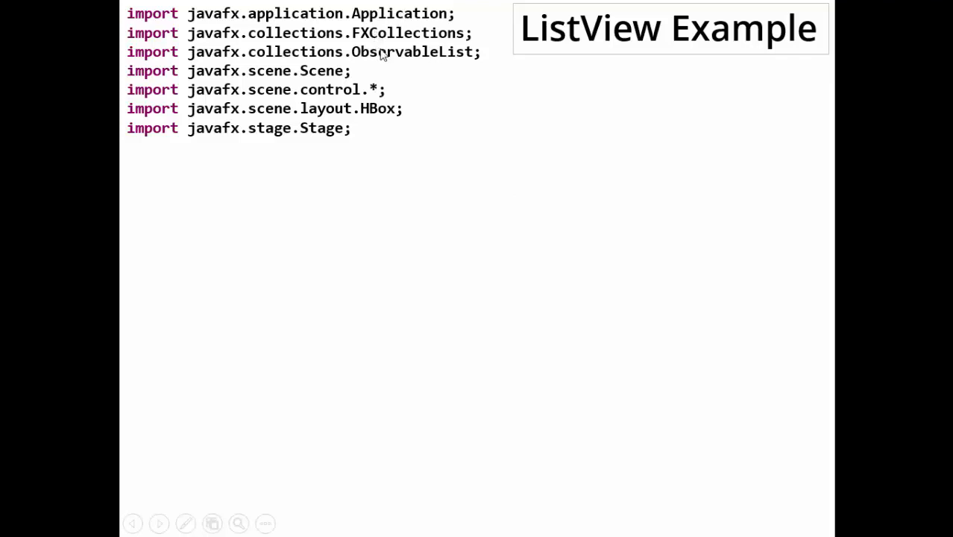
mouse_move(300, 56)
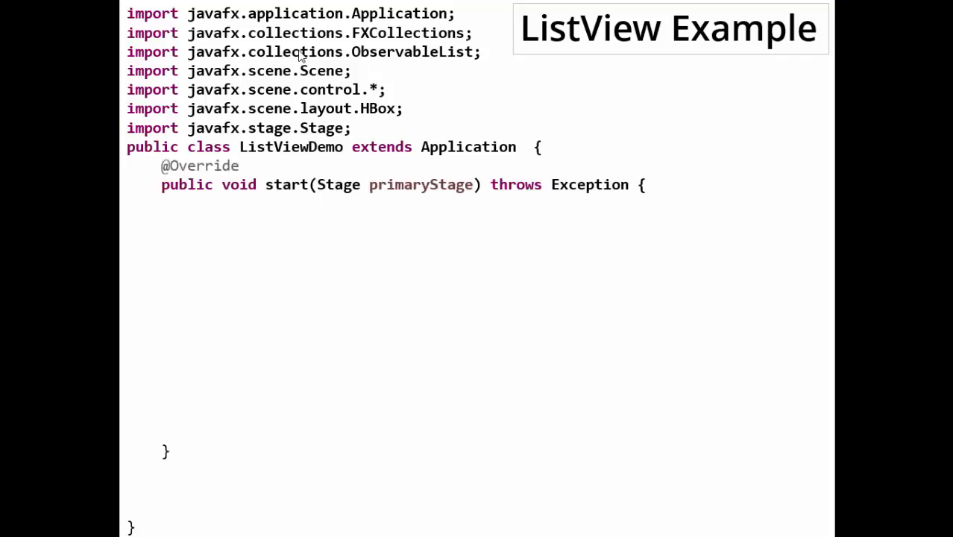
Reveal the ListViewDemo class with the 'Select Players: ' Label line on the slide
type("Label lbl = new Label(\"Select Players: \");")
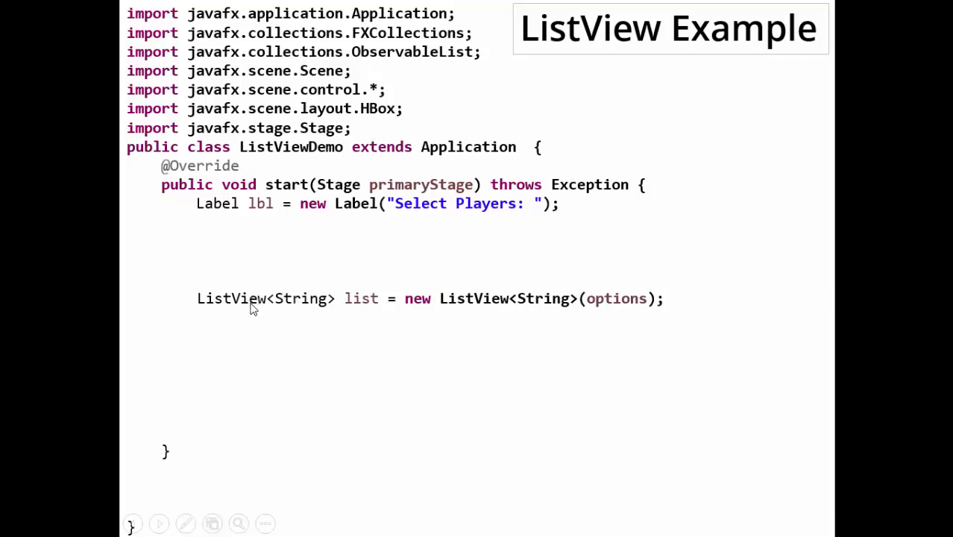
mouse_move(325, 310)
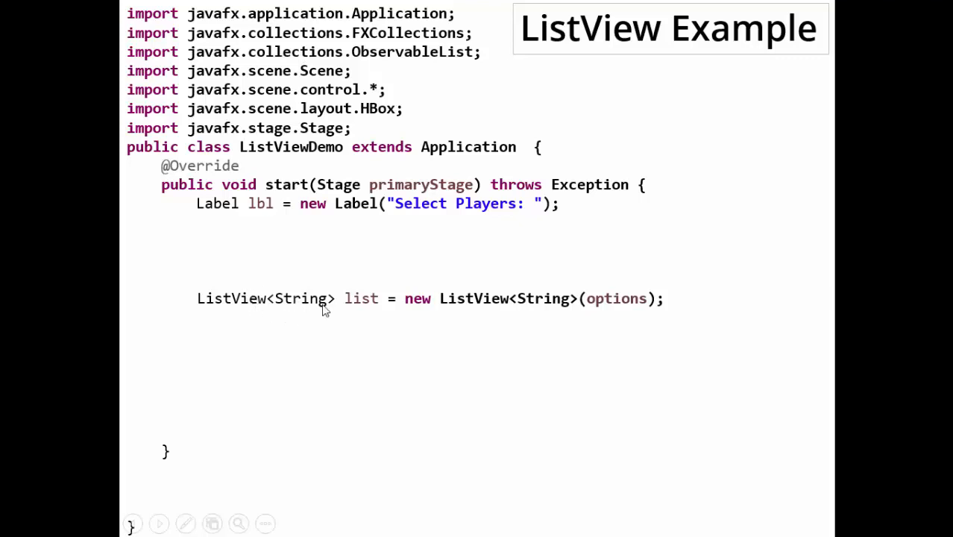
mouse_move(492, 313)
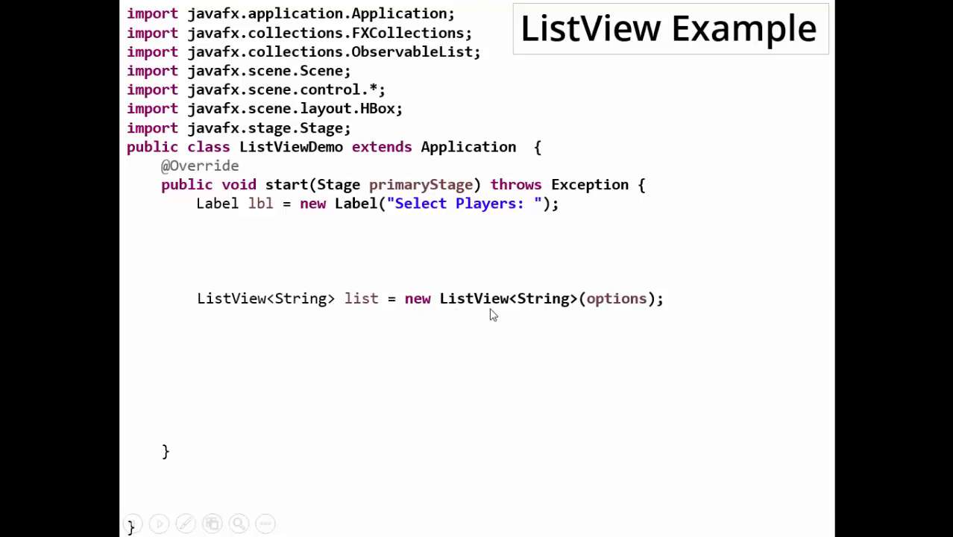
mouse_move(594, 311)
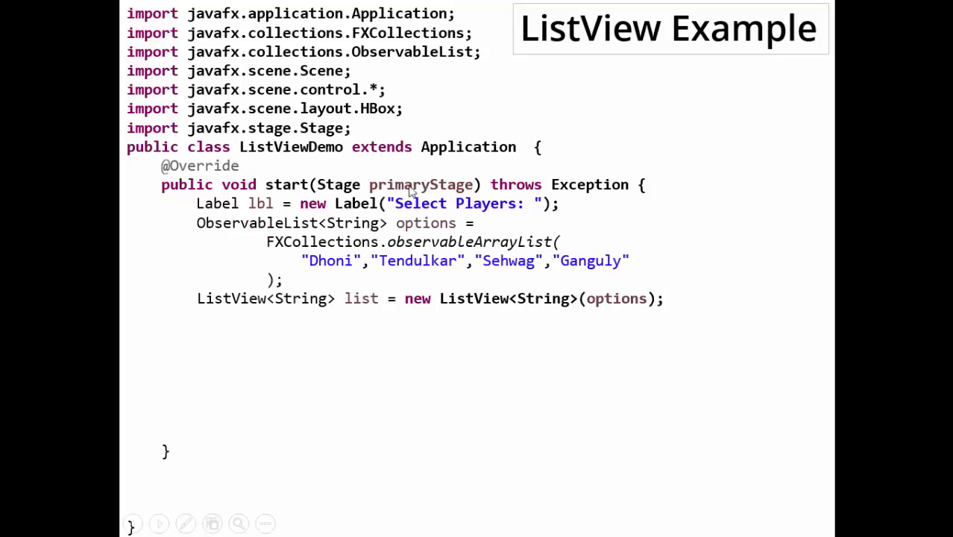
mouse_move(351, 226)
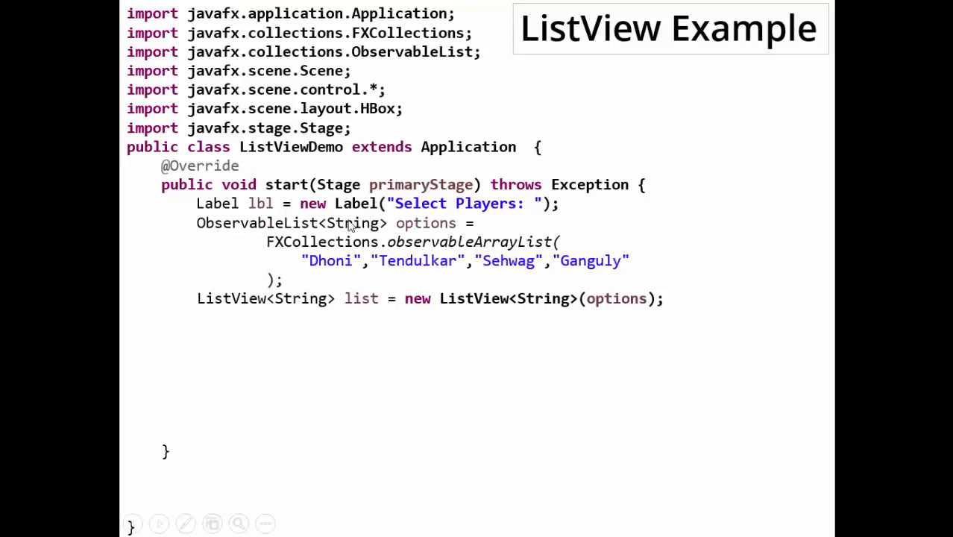
mouse_move(418, 224)
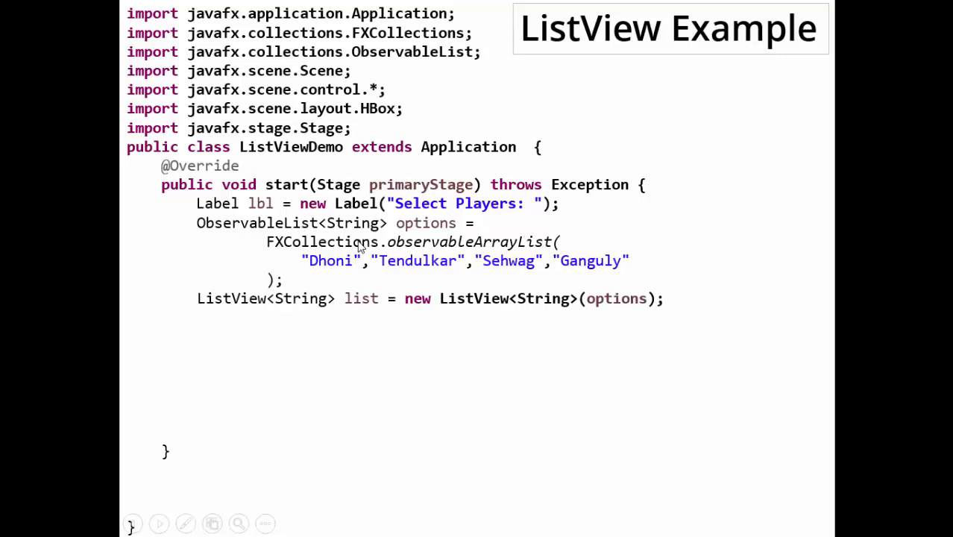
mouse_move(522, 259)
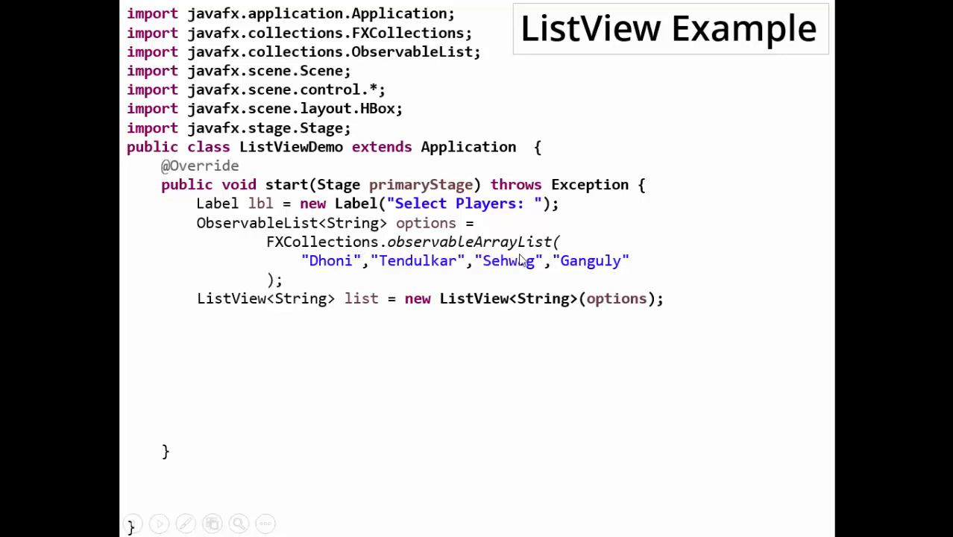
mouse_move(373, 275)
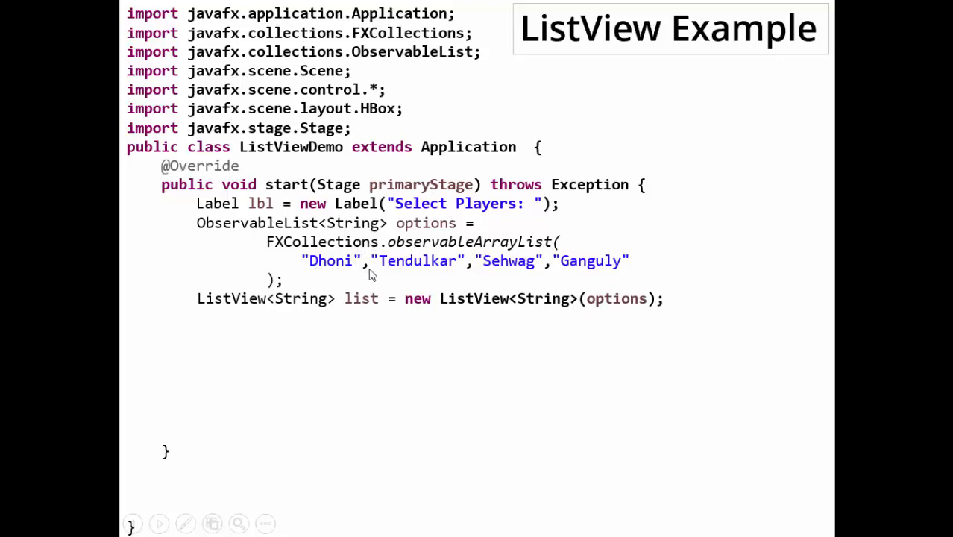
mouse_move(484, 274)
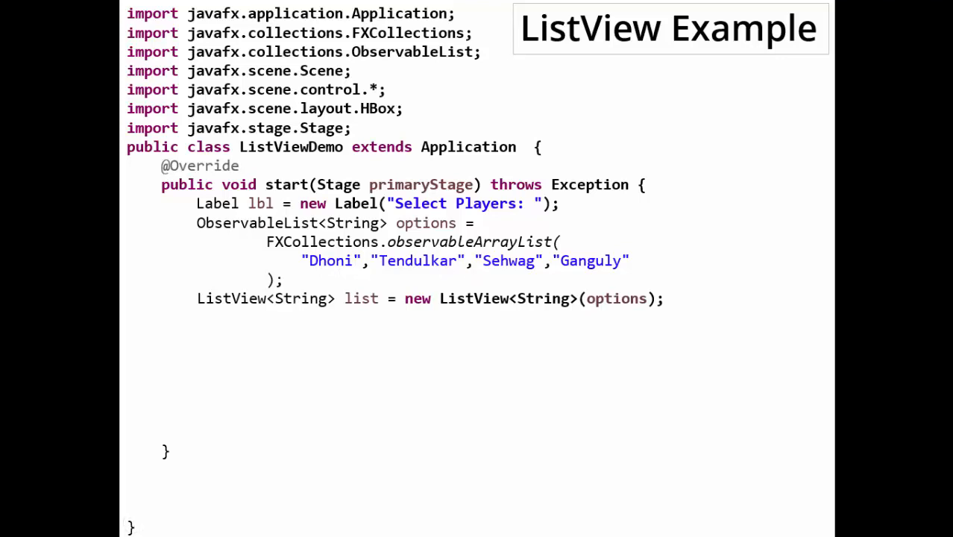
mouse_move(629, 312)
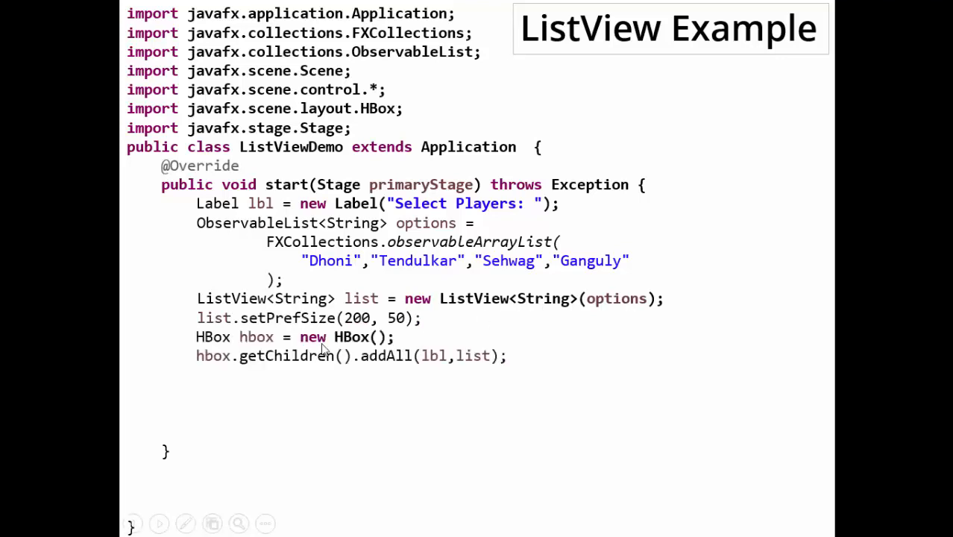
mouse_move(235, 354)
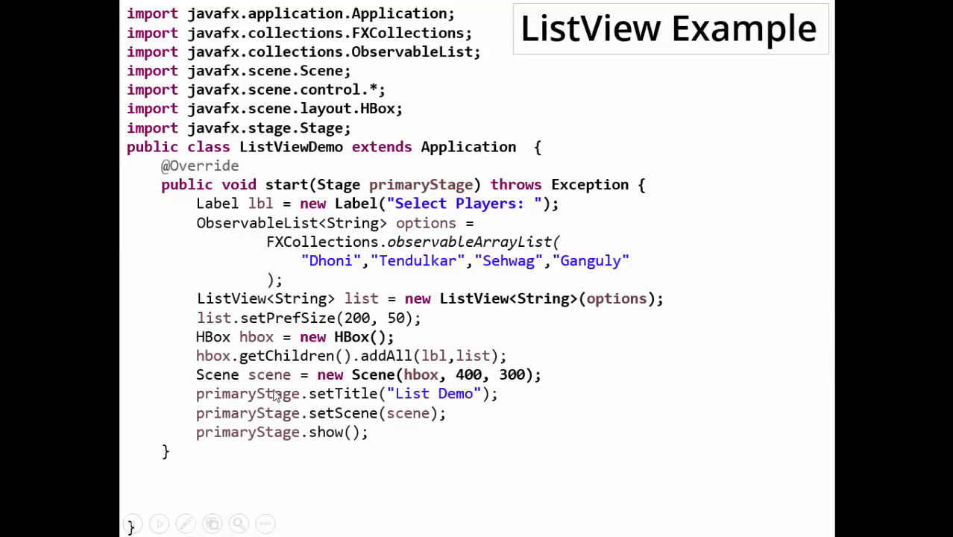
mouse_move(388, 421)
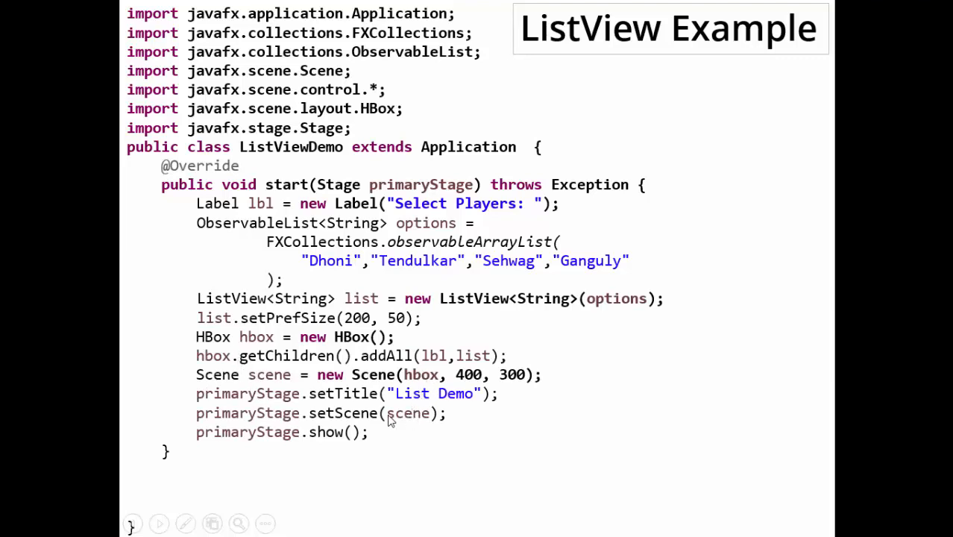
mouse_move(320, 418)
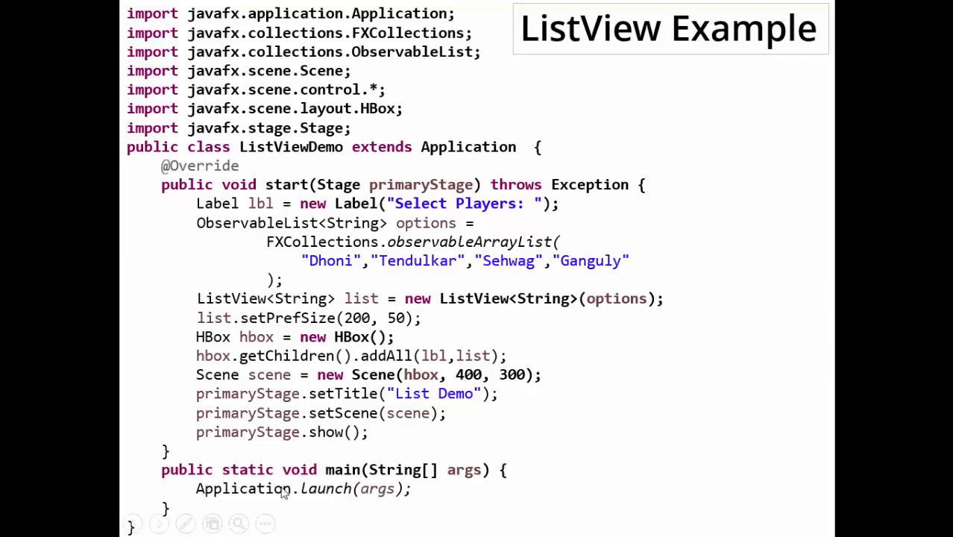
mouse_move(332, 501)
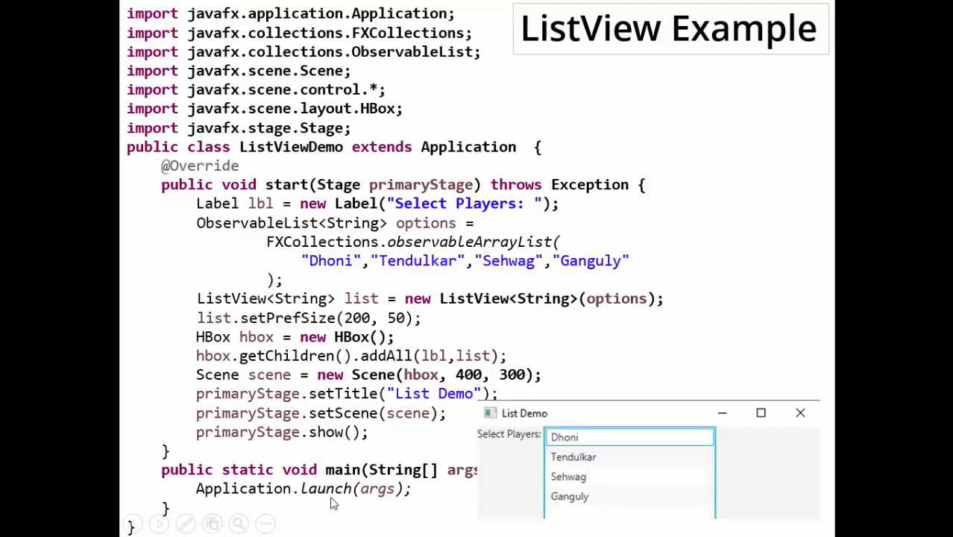
mouse_move(492, 187)
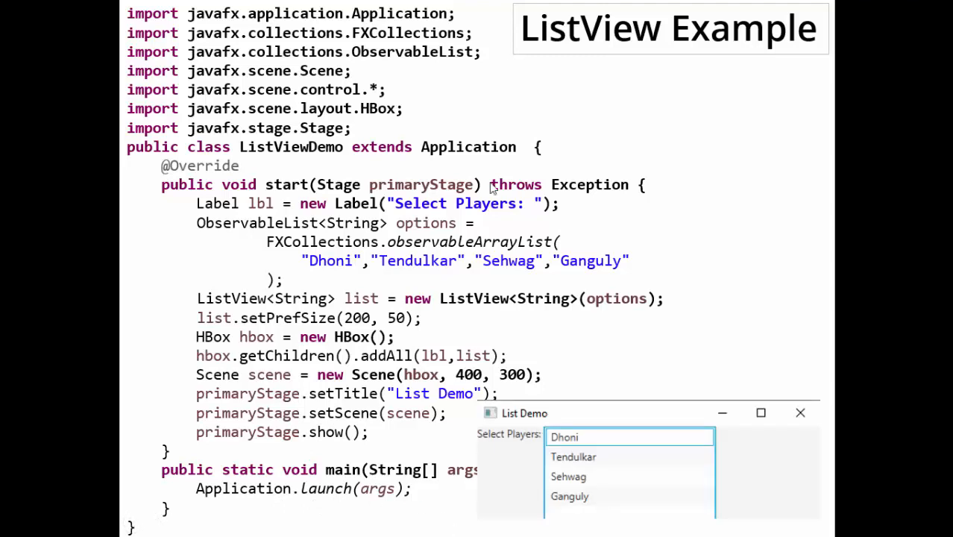
Bring up the Windows task switcher from the slide show with Alt+Tab
key("alt+tab")
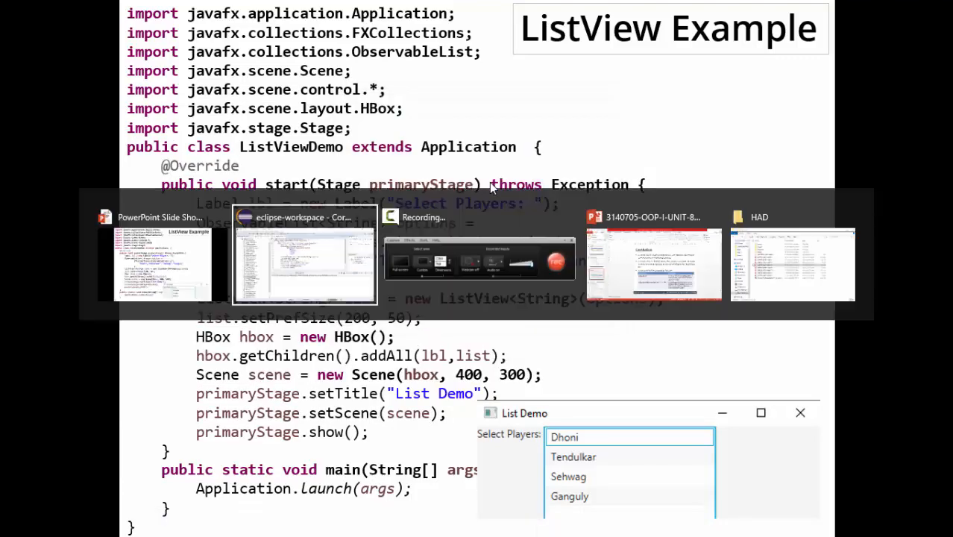
Switch to Eclipse, run ListViewDemo, and select Dhoni in the List Demo window
left_click(305, 257)
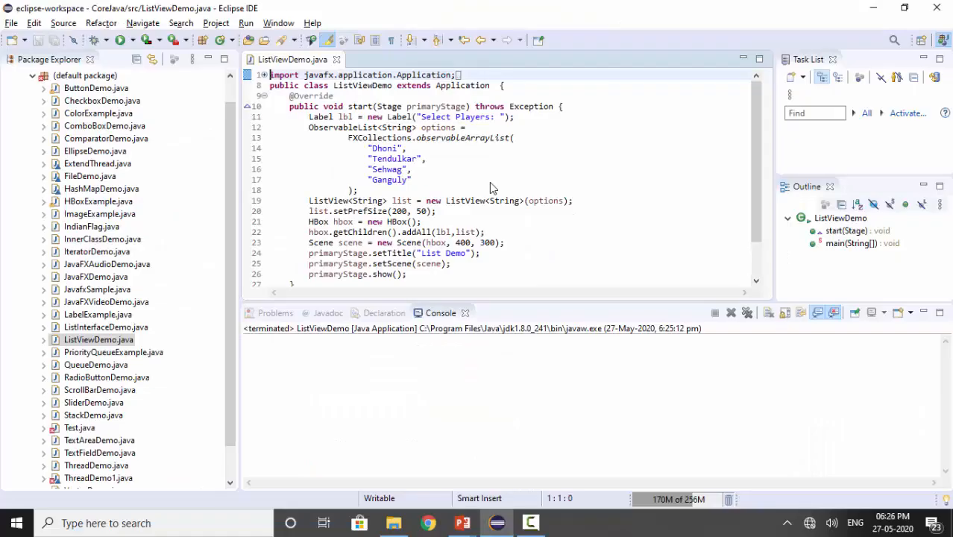
mouse_move(120, 40)
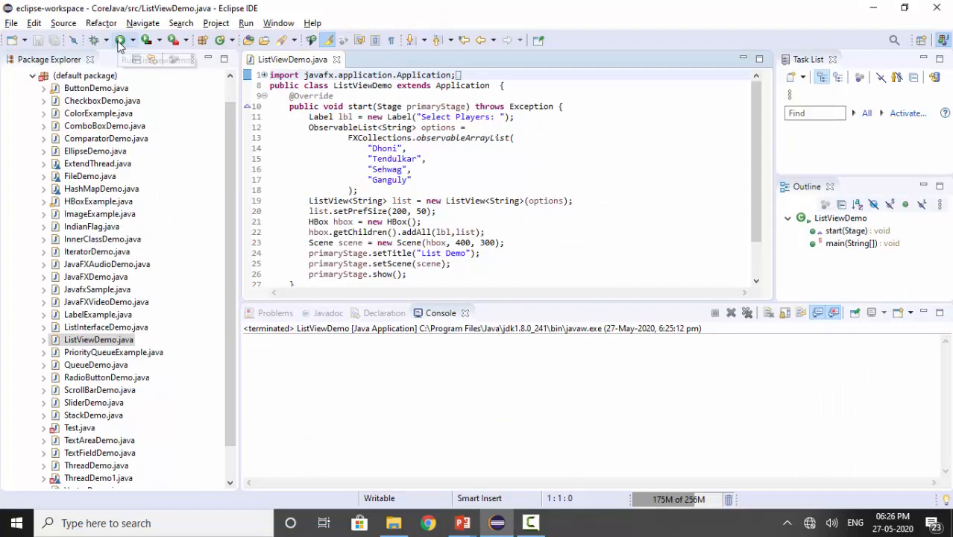
left_click(119, 40)
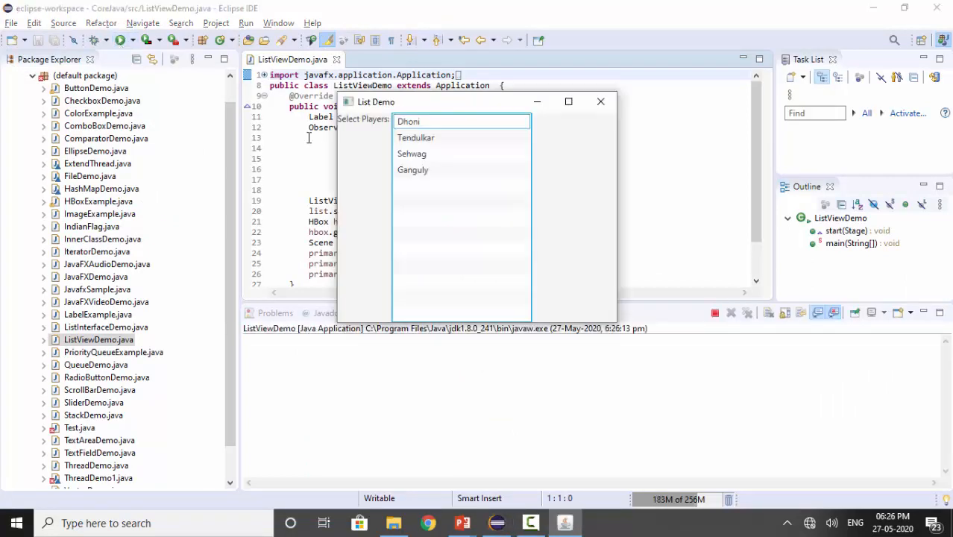
mouse_move(412, 141)
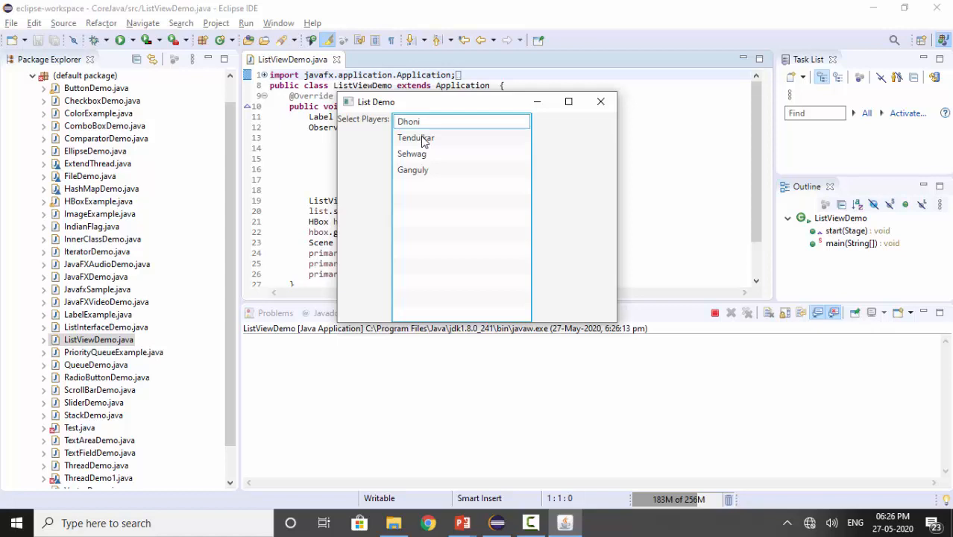
left_click(415, 138)
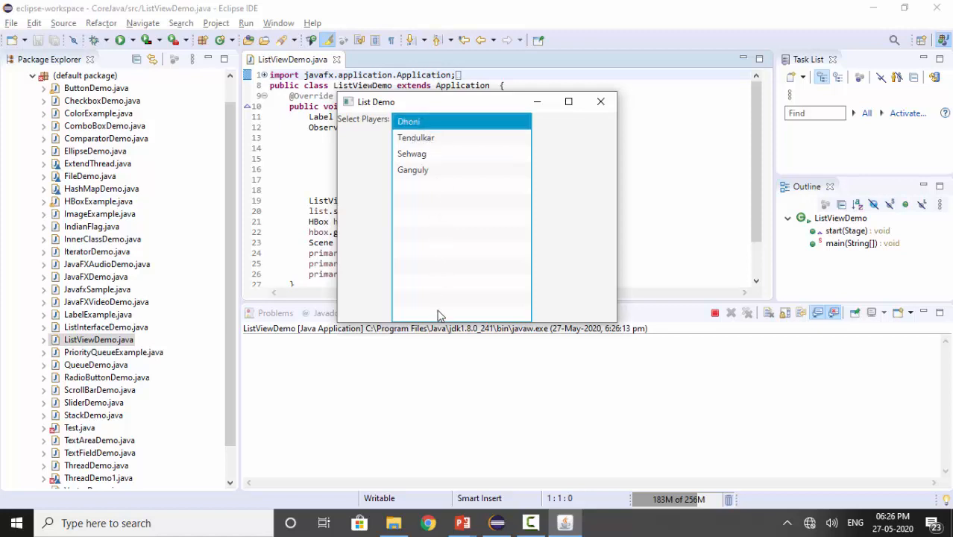
mouse_move(523, 293)
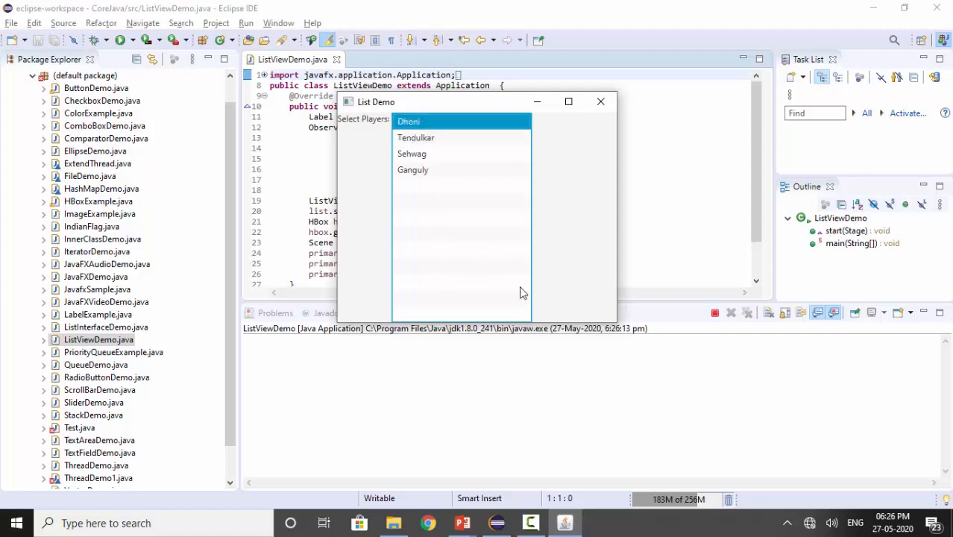
mouse_move(467, 177)
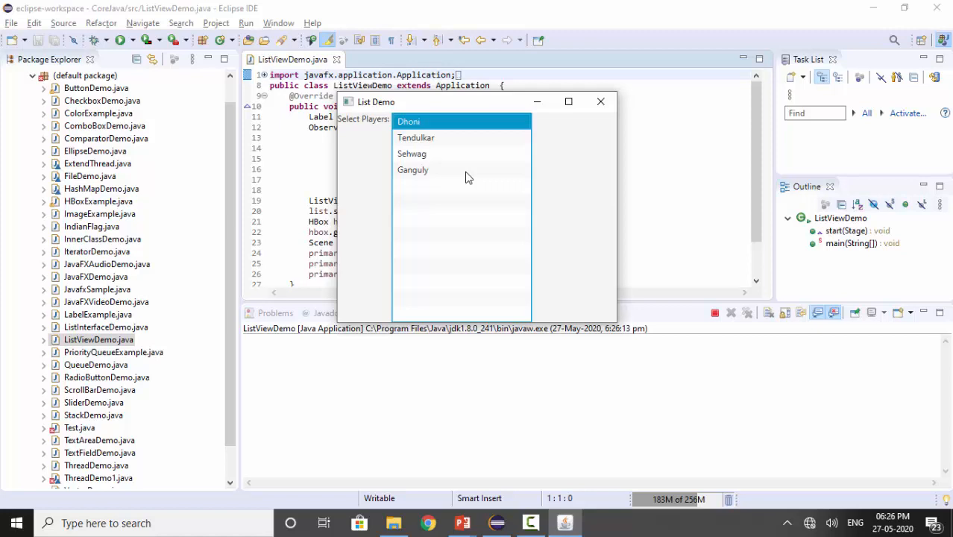
Select Tendulkar and then Ganguly in the List Demo player list
left_click(416, 137)
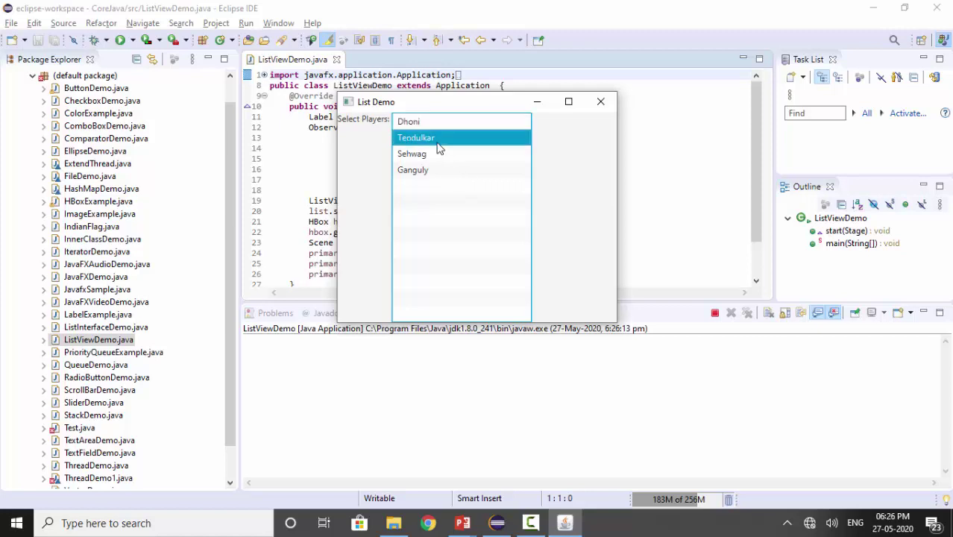
left_click(412, 169)
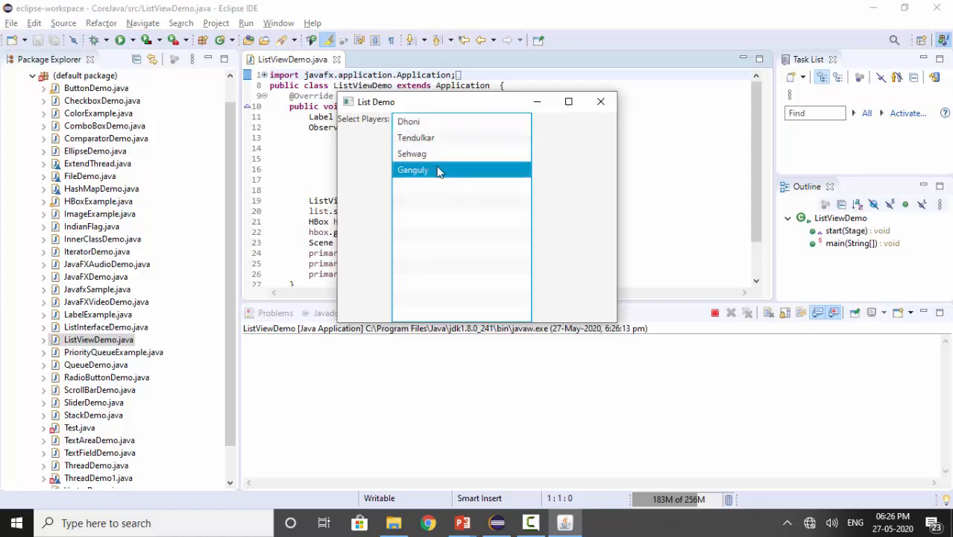
mouse_move(540, 211)
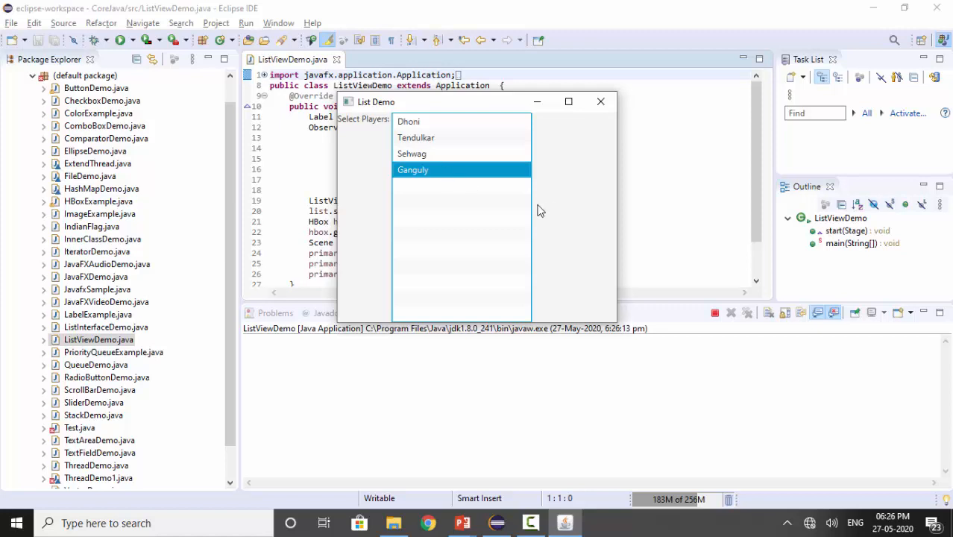
mouse_move(581, 190)
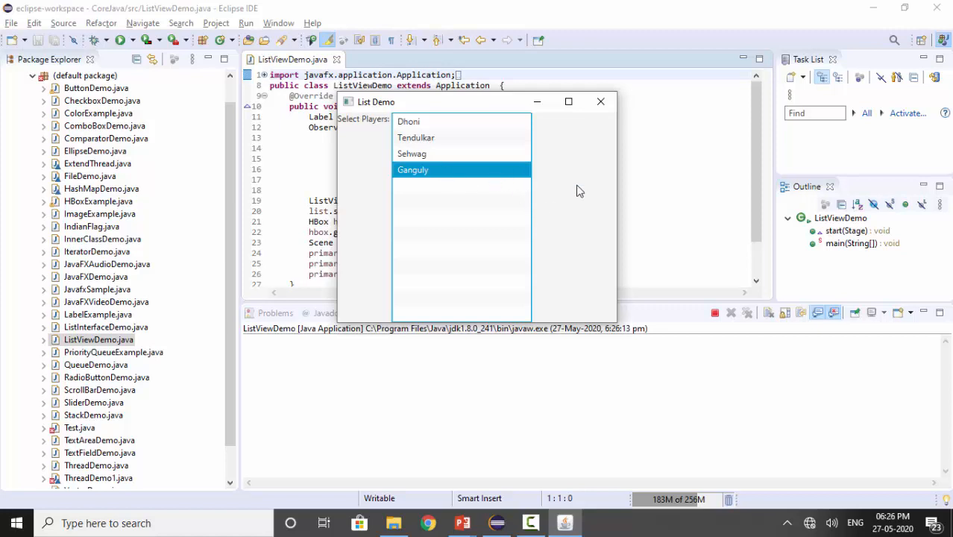
mouse_move(554, 223)
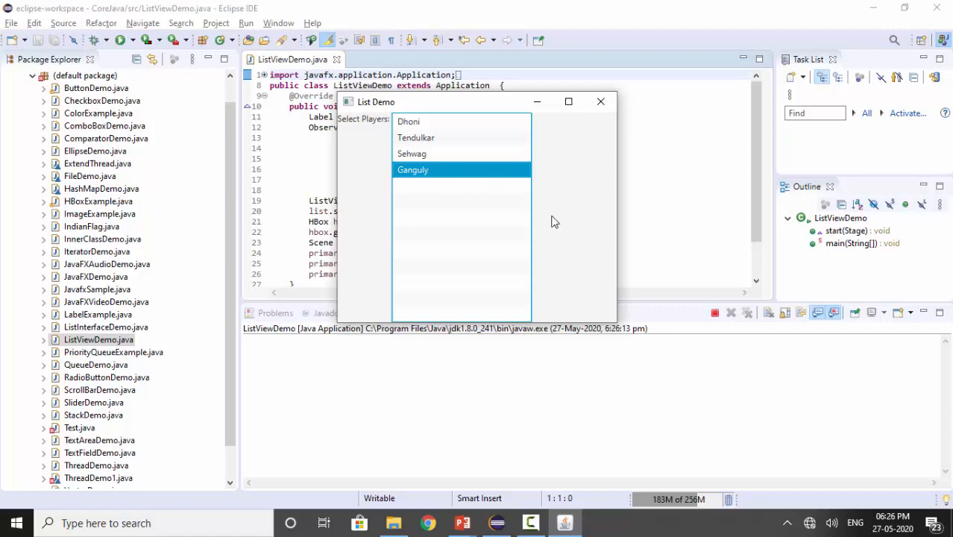
mouse_move(460, 167)
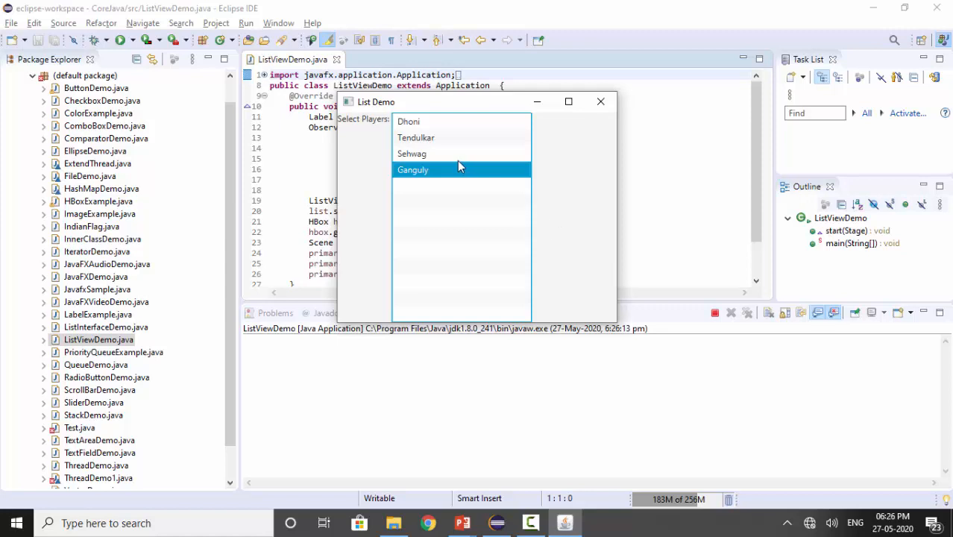
mouse_move(593, 220)
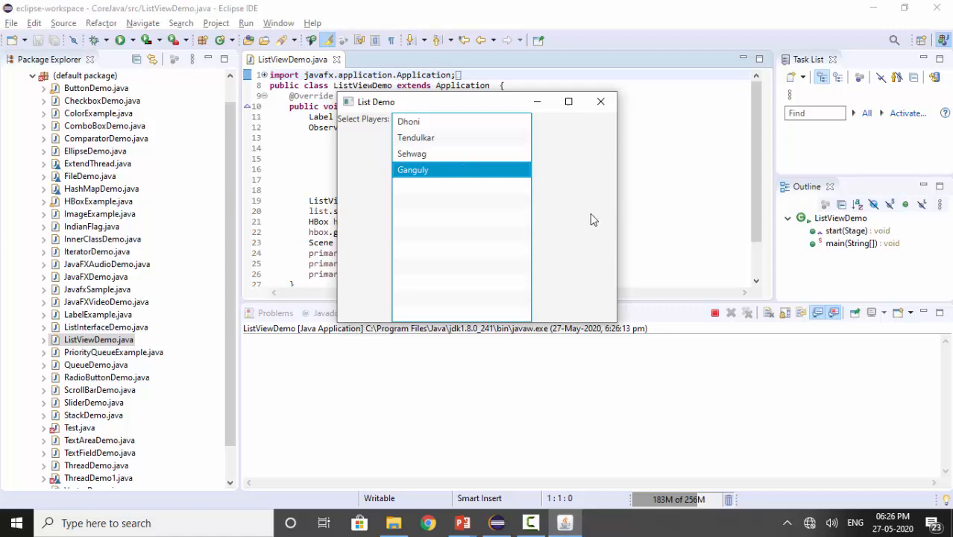